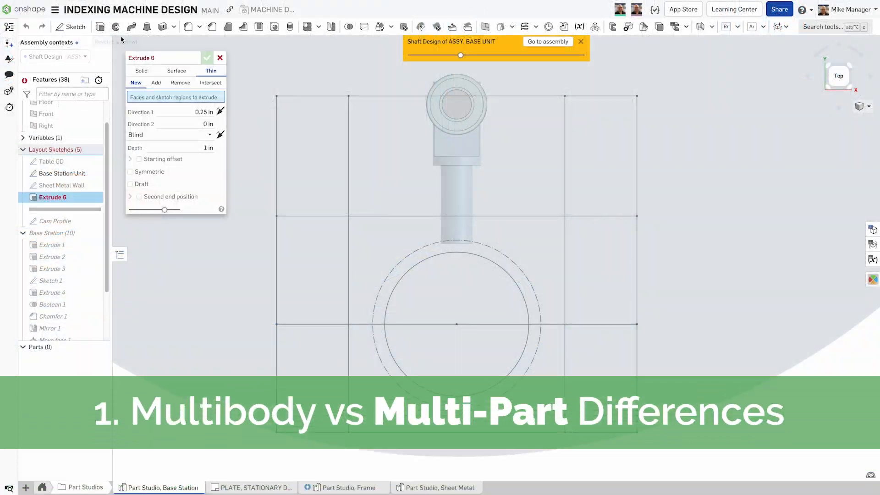
- Extrude the rail as a solid, then extrude a second plate up to the rail's corner
{"action": "left_click", "coordinate": [141, 71]}
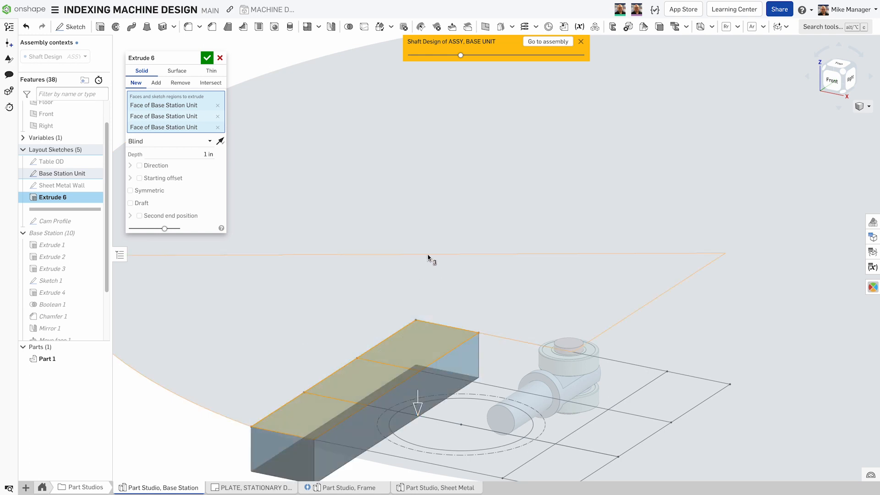
{"action": "left_click", "coordinate": [207, 58]}
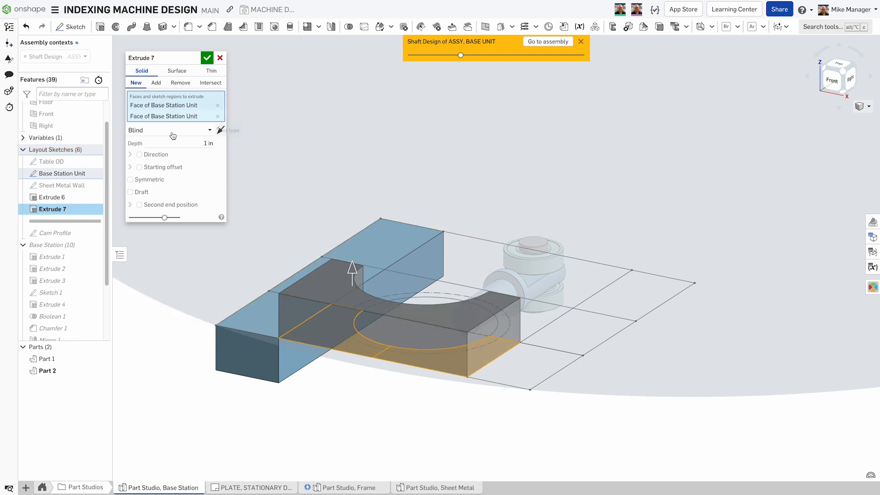
{"action": "left_click", "coordinate": [168, 129]}
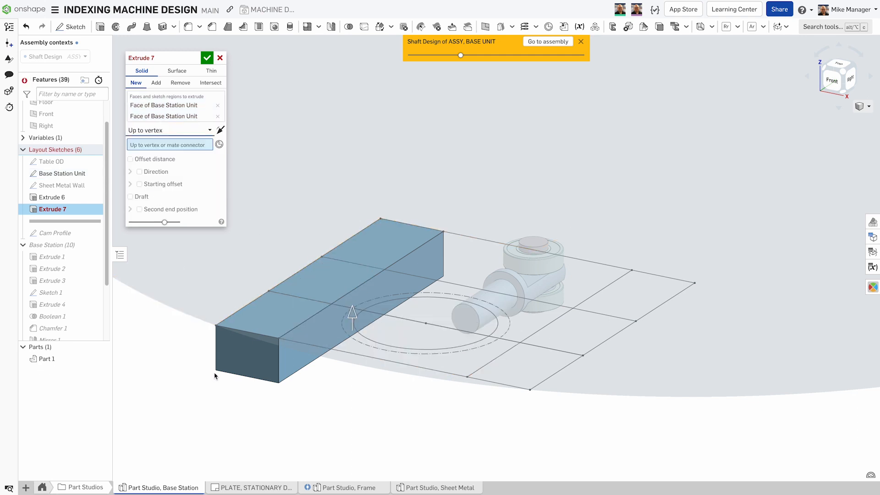
{"action": "left_click", "coordinate": [216, 371]}
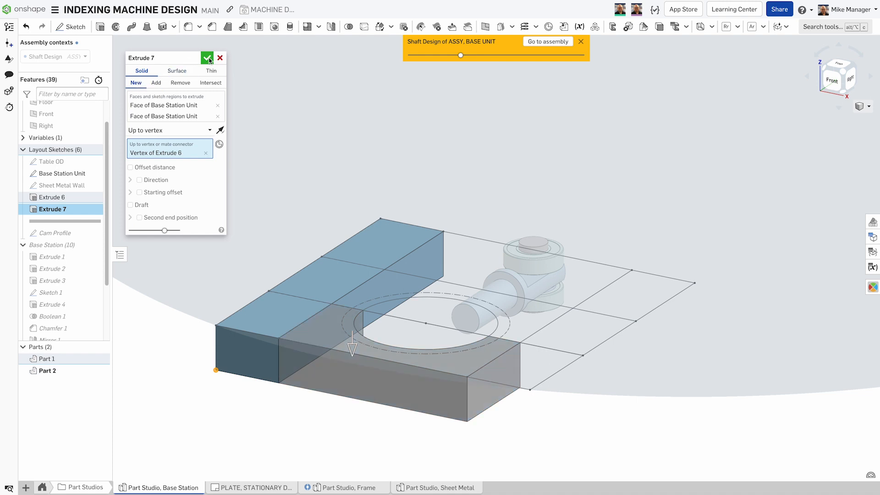
{"action": "left_click", "coordinate": [207, 58]}
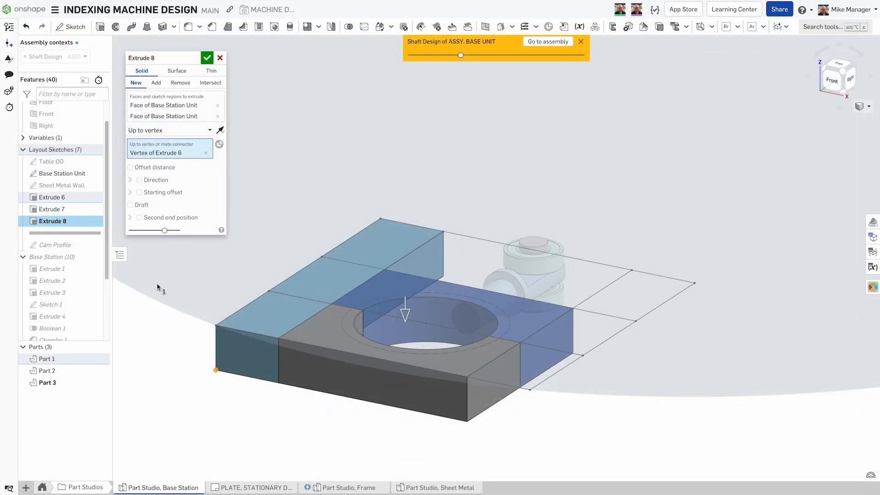
{"action": "mouse_move", "coordinate": [872, 253]}
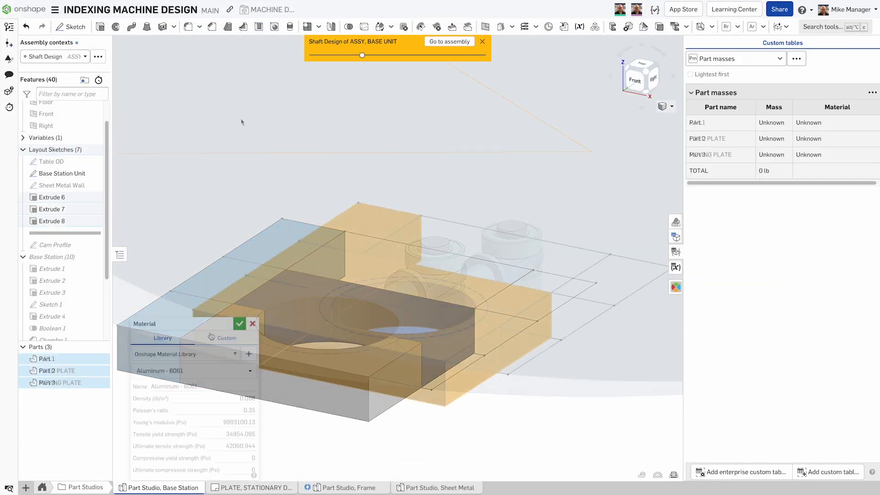
- Assign Aluminum - 6061 to the rail, fixed plate and moving plate
{"action": "left_click", "coordinate": [239, 323]}
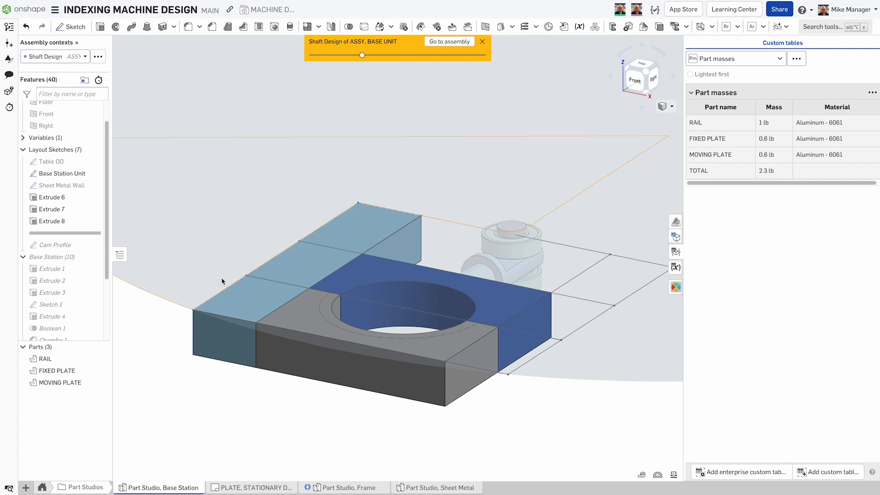
- Insert ASSY, FOLLOWER from another document into the BASE STATION assembly
{"action": "left_click", "coordinate": [335, 487]}
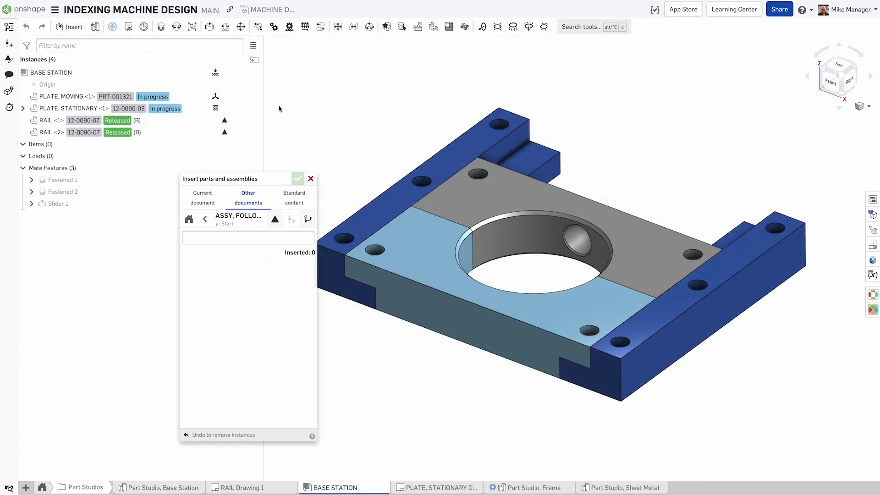
{"action": "left_click", "coordinate": [275, 219]}
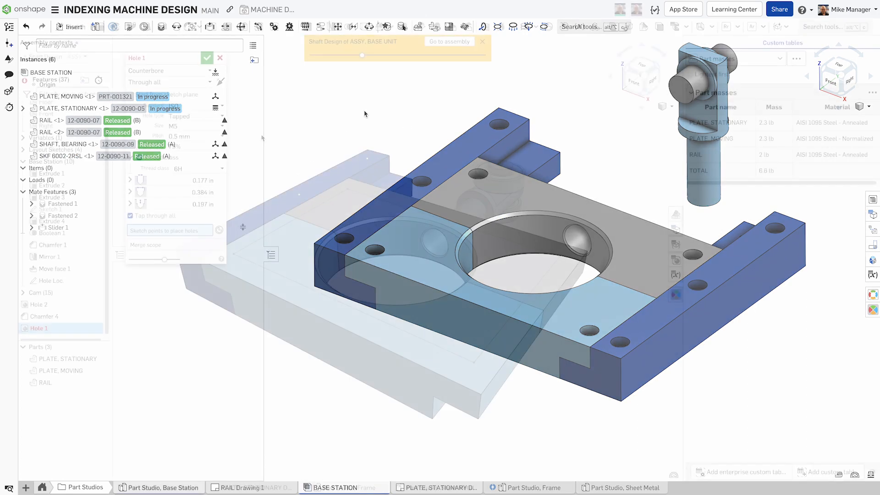
- Change Hole 1 from tapped to M5 clearance through both plates and the rail
{"action": "left_click", "coordinate": [179, 115]}
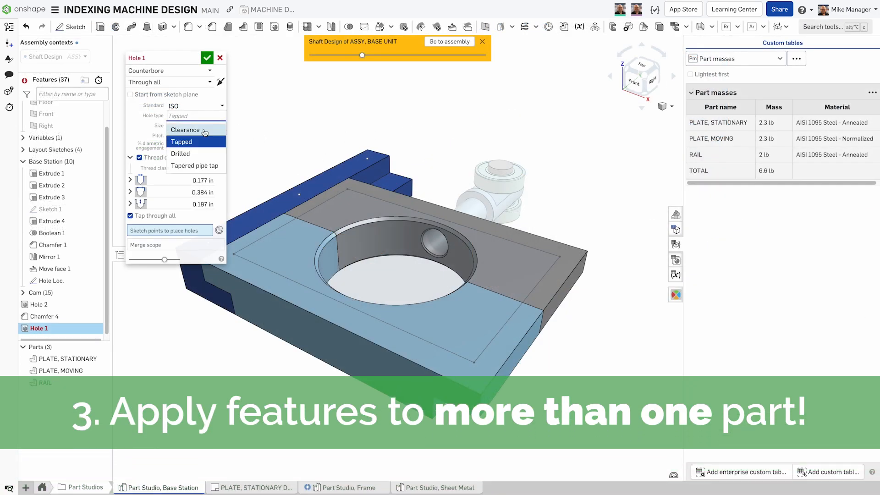
{"action": "left_click", "coordinate": [185, 130]}
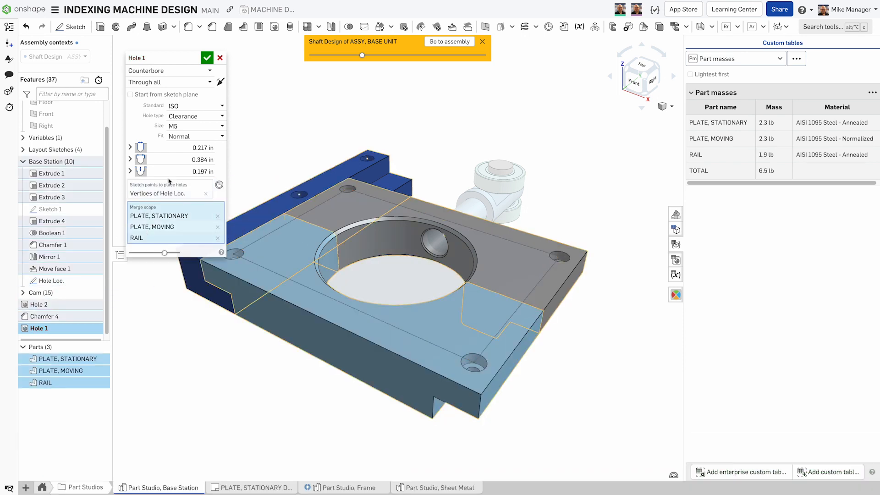
{"action": "left_click", "coordinate": [207, 57]}
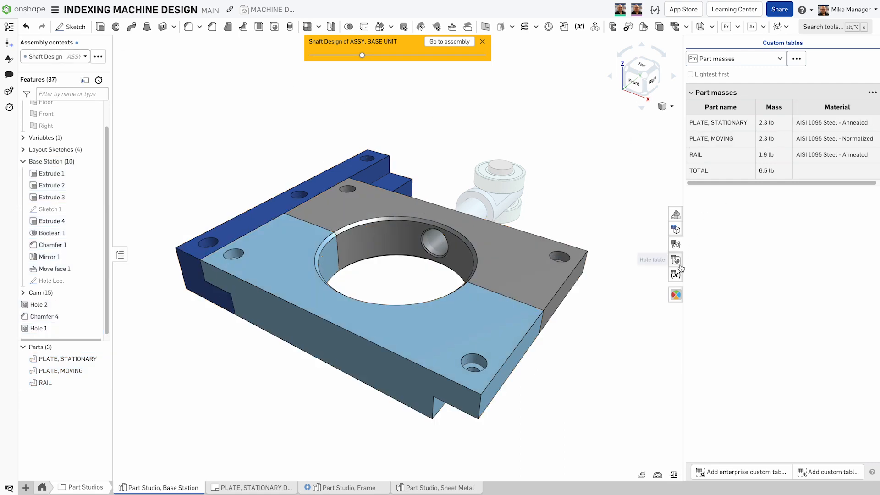
{"action": "left_click", "coordinate": [675, 259]}
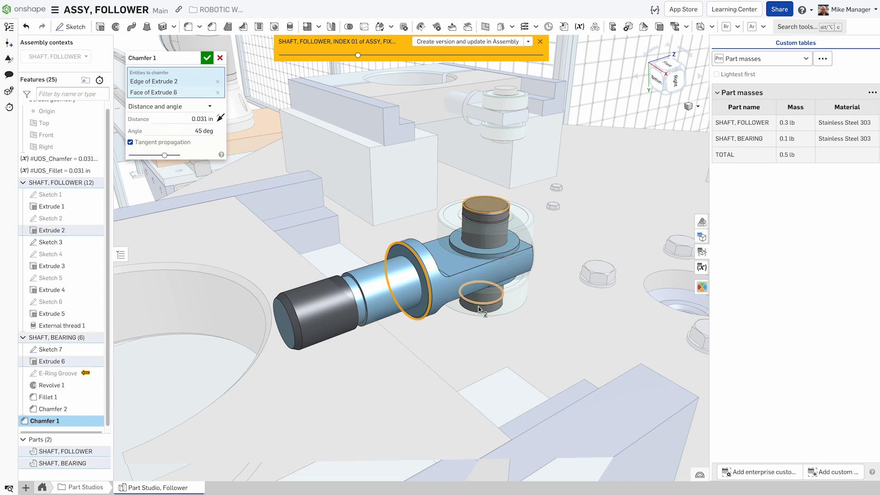
- Add the SHAFT, BEARING edge to Chamfer 1 alongside the follower shaft edge
{"action": "left_click", "coordinate": [481, 297]}
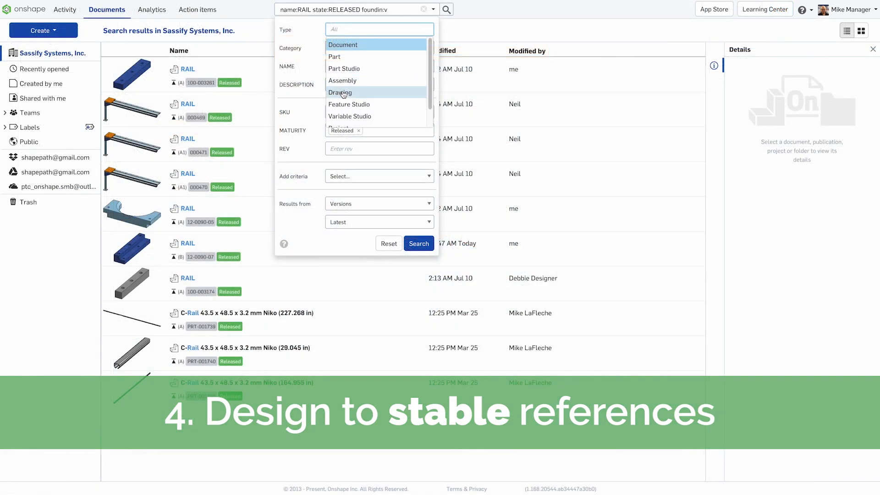
- Filter RAIL results to drawings and open the released revision from its revision history
{"action": "left_click", "coordinate": [339, 92]}
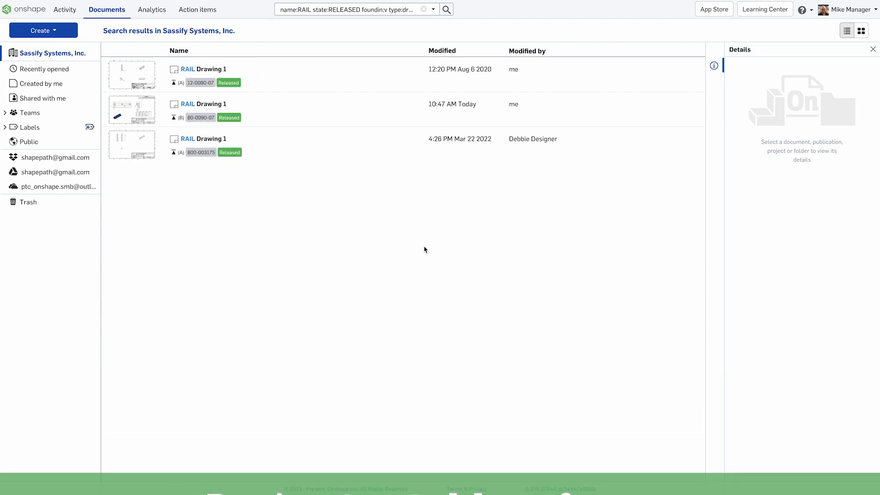
{"action": "mouse_move", "coordinate": [268, 97]}
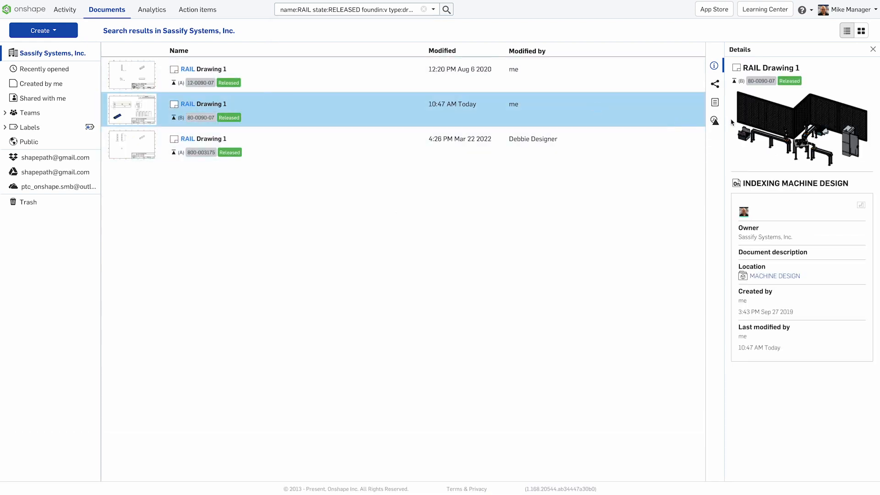
{"action": "left_click", "coordinate": [714, 120]}
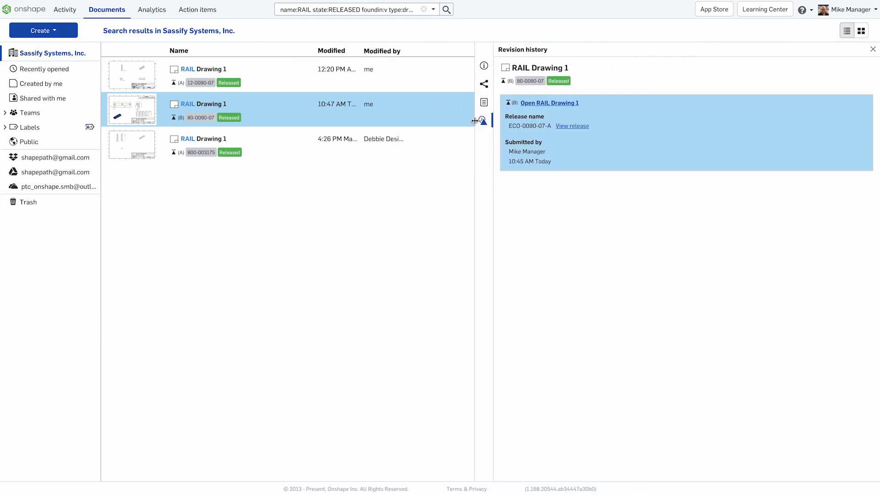
{"action": "left_click", "coordinate": [483, 102]}
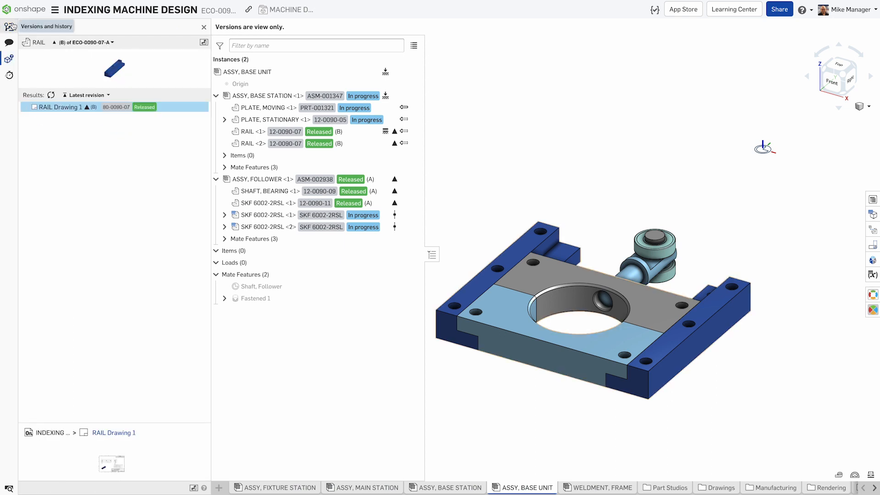
- Show where the RAIL is used, collapsing ASSY, BASE STATION and ASSY, FOLLOWER
{"action": "left_click", "coordinate": [9, 59]}
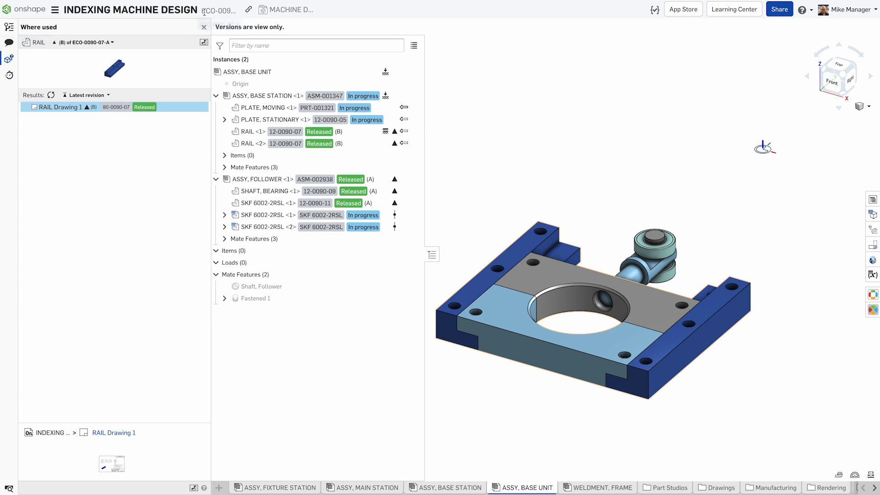
{"action": "left_click", "coordinate": [216, 96]}
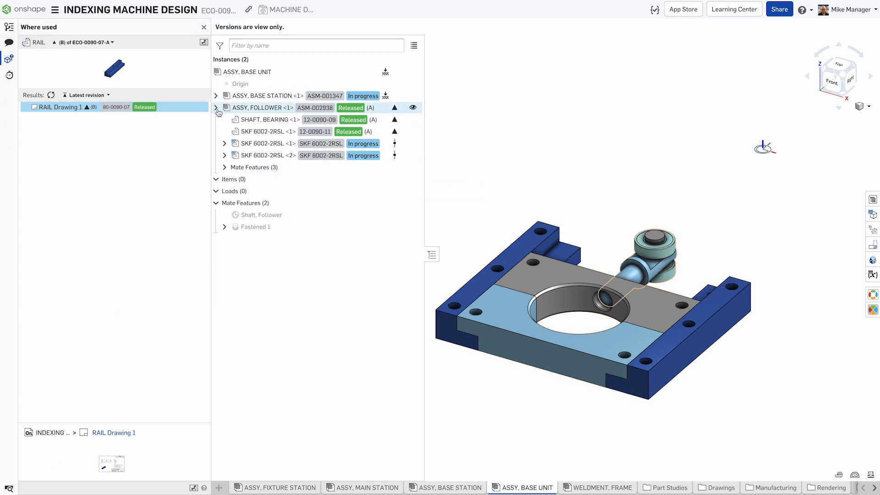
{"action": "left_click", "coordinate": [216, 107]}
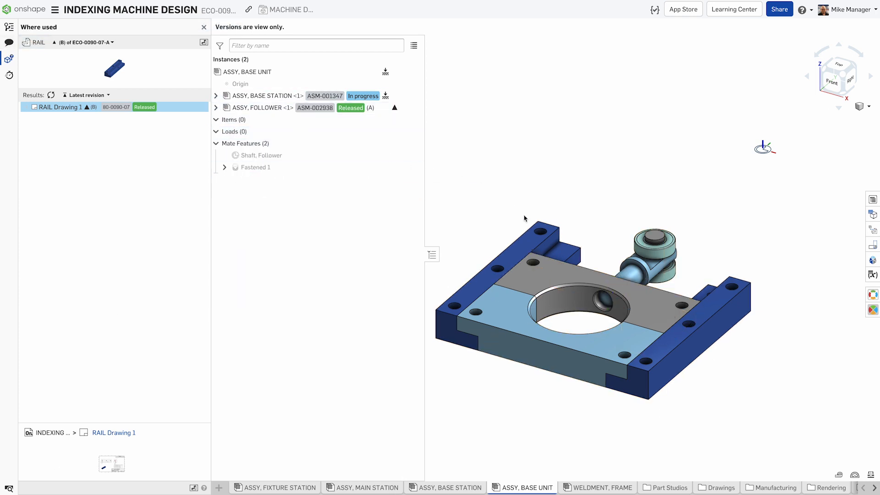